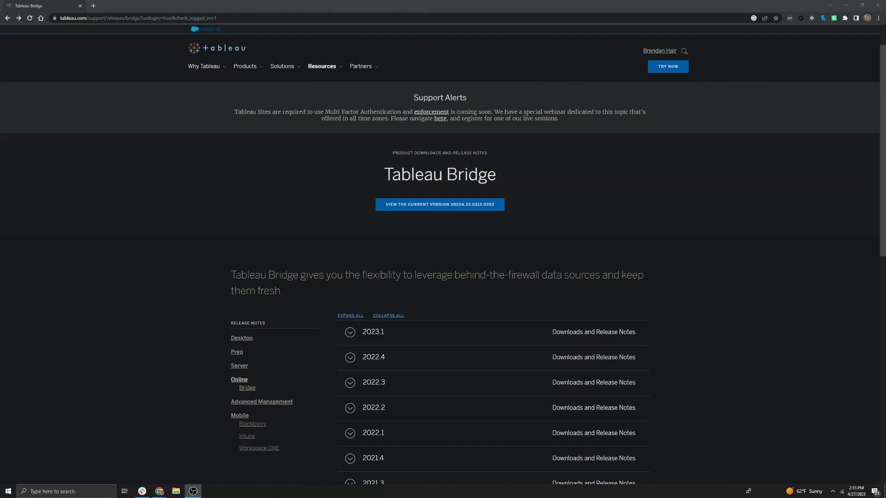
pyautogui.moveTo(518, 219)
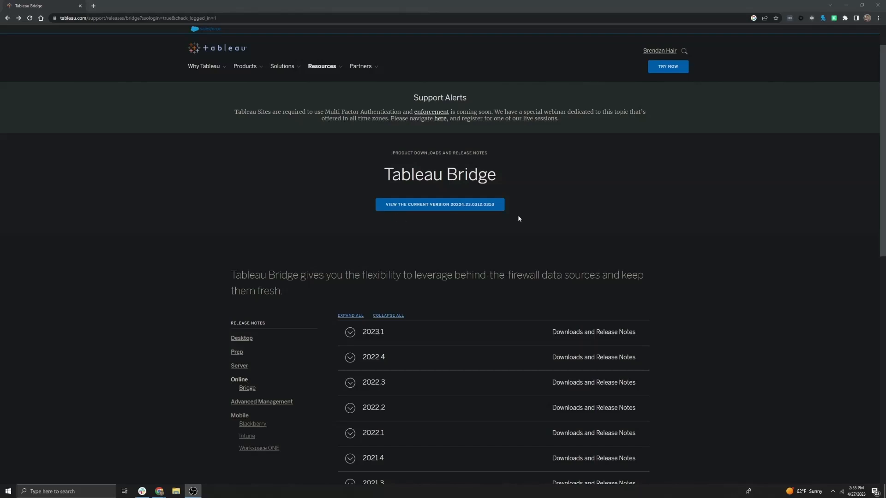
pyautogui.moveTo(667, 66)
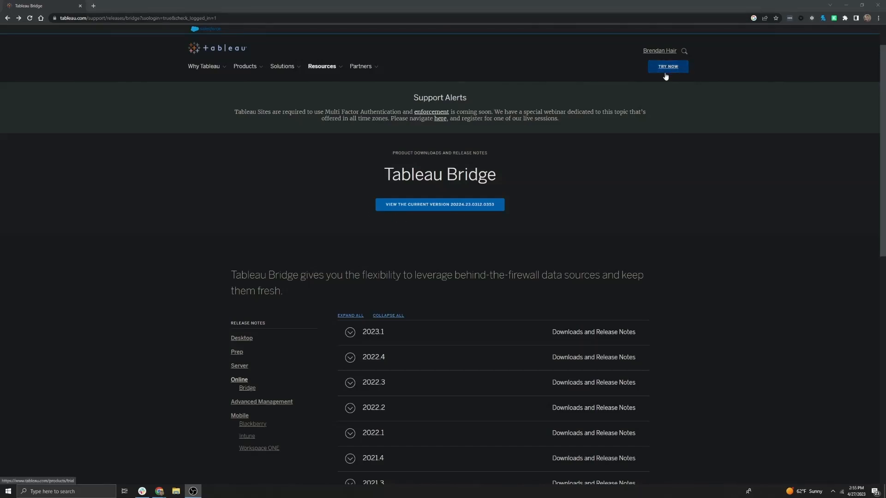
pyautogui.moveTo(450, 214)
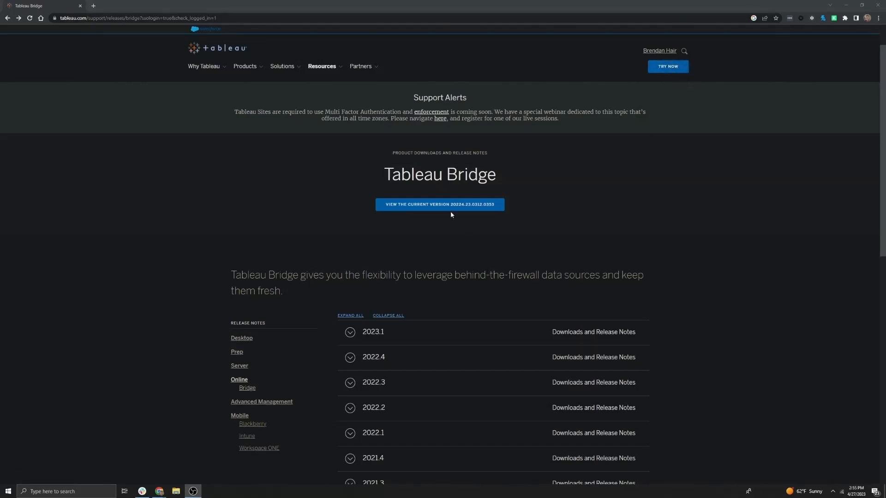
pyautogui.moveTo(440, 204)
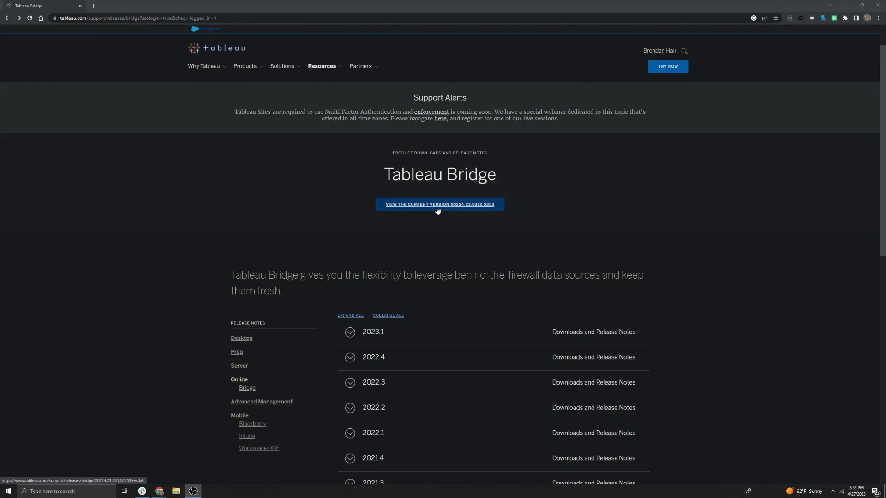
# Download the Windows installer TableauBridge-20224.23.0312.0353-x64.exe from the current version page
pyautogui.click(440, 204)
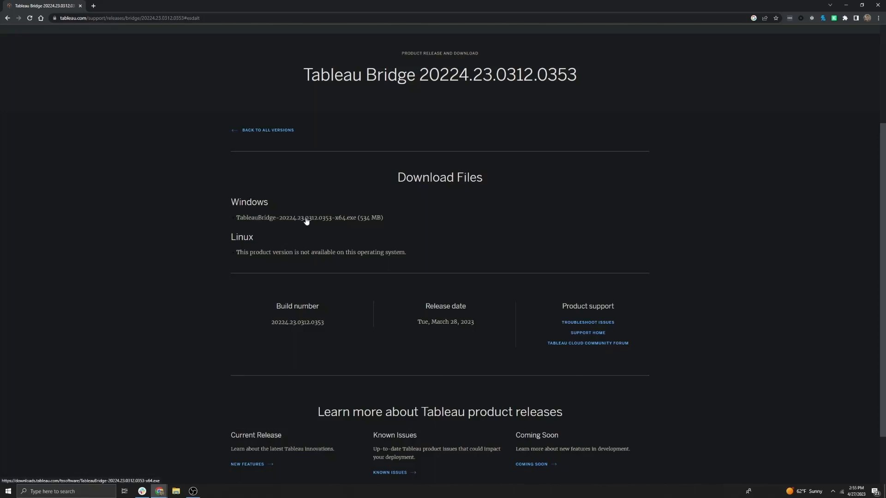
pyautogui.click(309, 217)
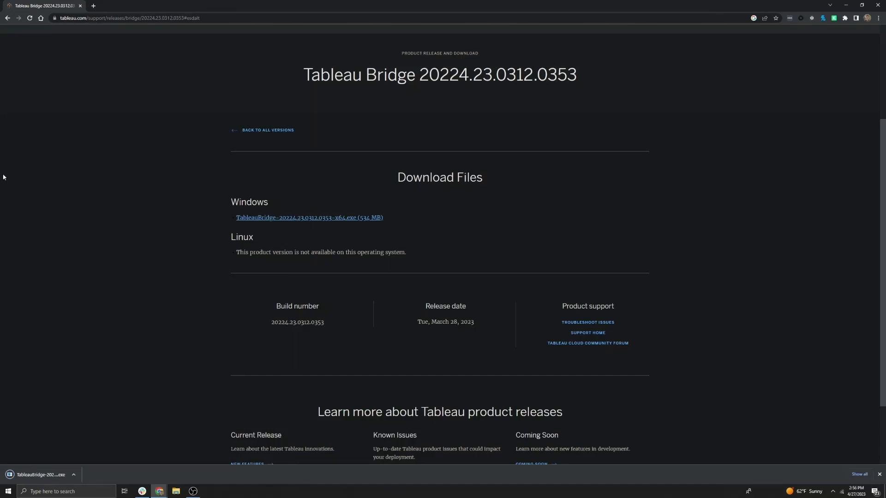
pyautogui.moveTo(52, 474)
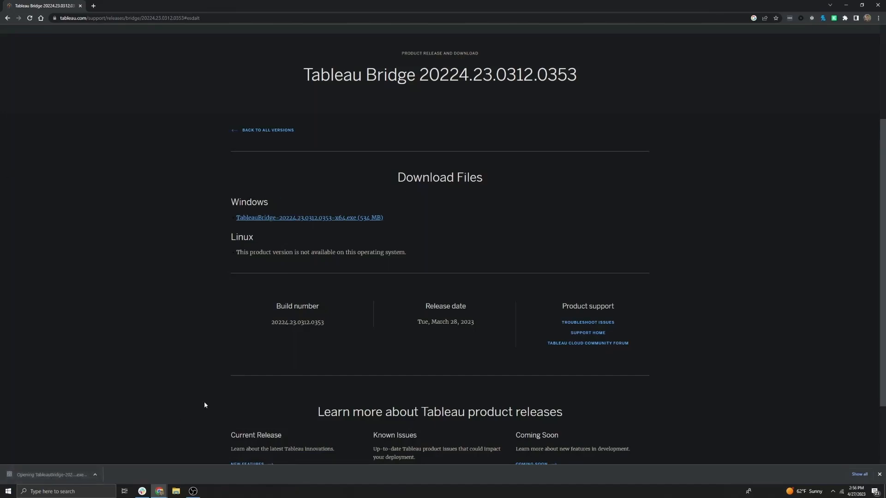
# Launch the downloaded TableauBridge-20224.23.0312.0353-x64.exe installer to reach the setup wizard
pyautogui.click(50, 476)
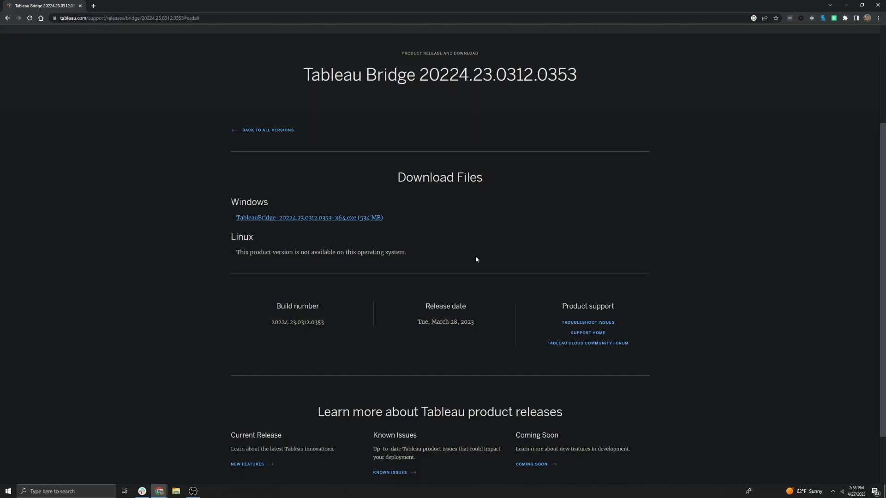
pyautogui.click(309, 217)
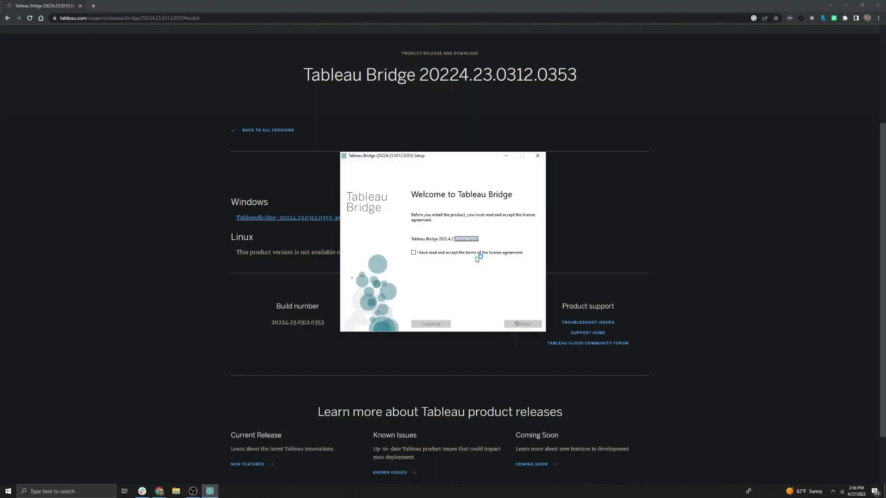
pyautogui.moveTo(425, 260)
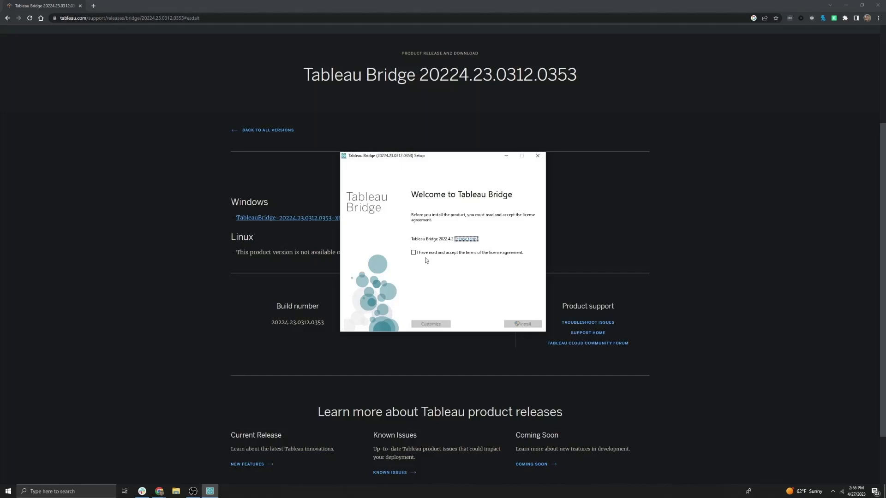
# Accept the license terms, view the Customize install location, then go back keeping defaults
pyautogui.click(413, 253)
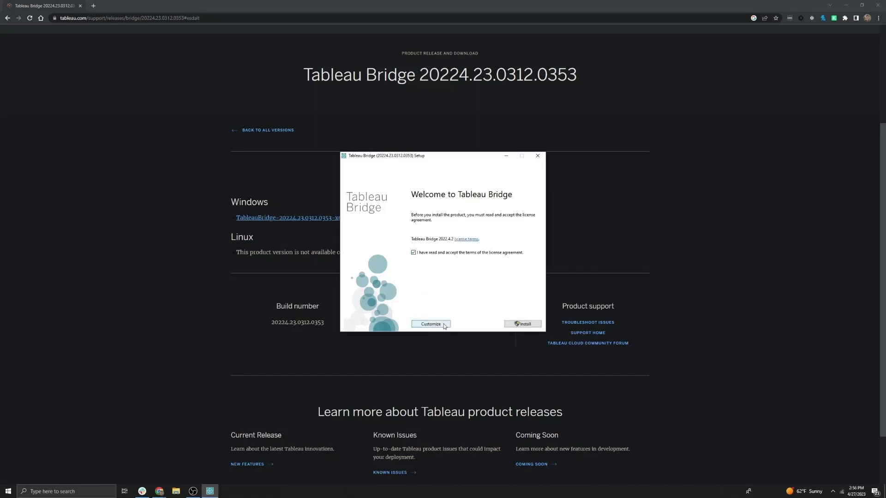
pyautogui.click(430, 324)
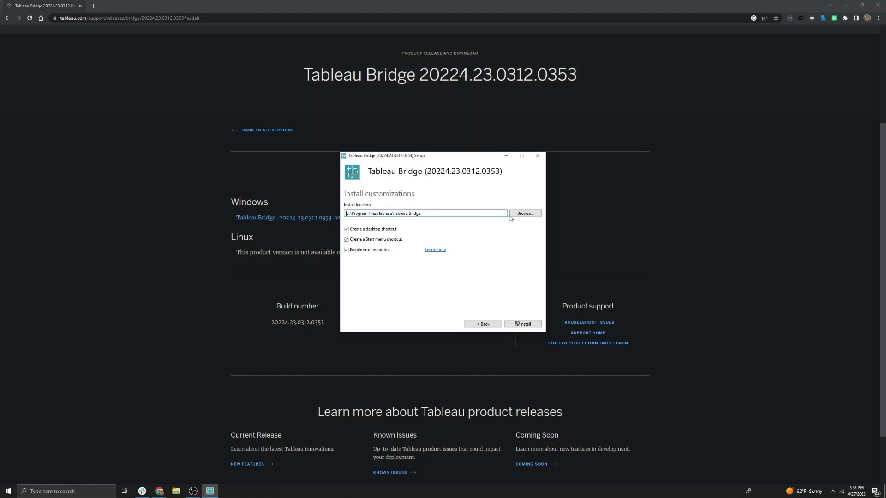
pyautogui.moveTo(457, 227)
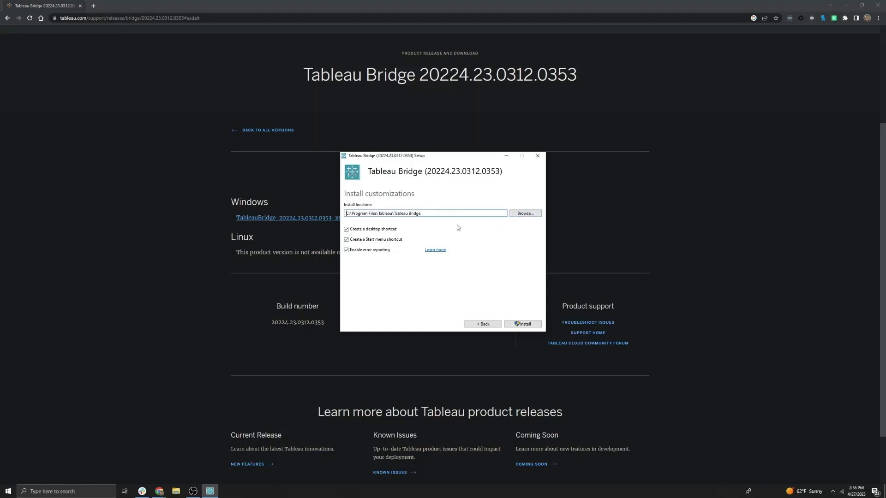
pyautogui.moveTo(483, 323)
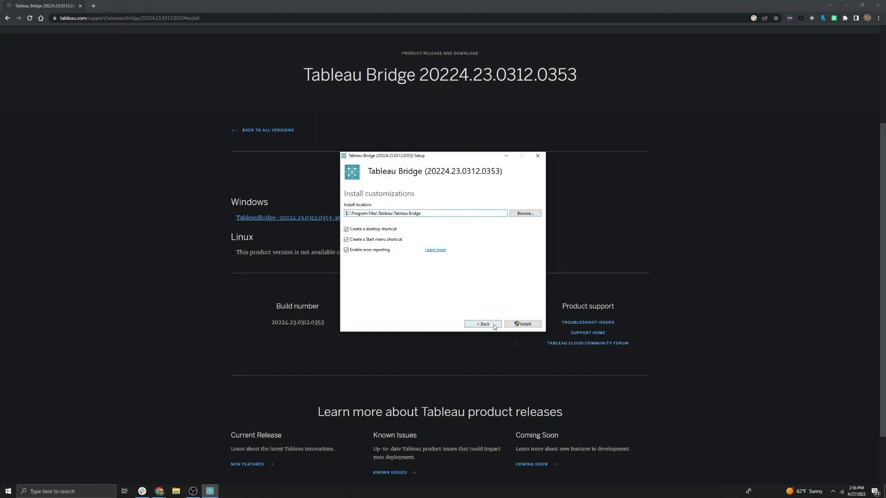
pyautogui.click(483, 323)
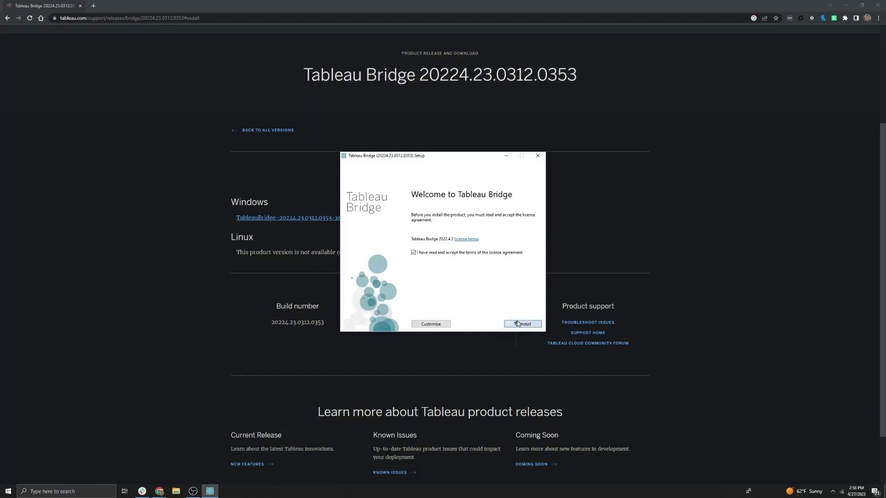
# Install Tableau Bridge from the welcome page with default settings
pyautogui.click(521, 323)
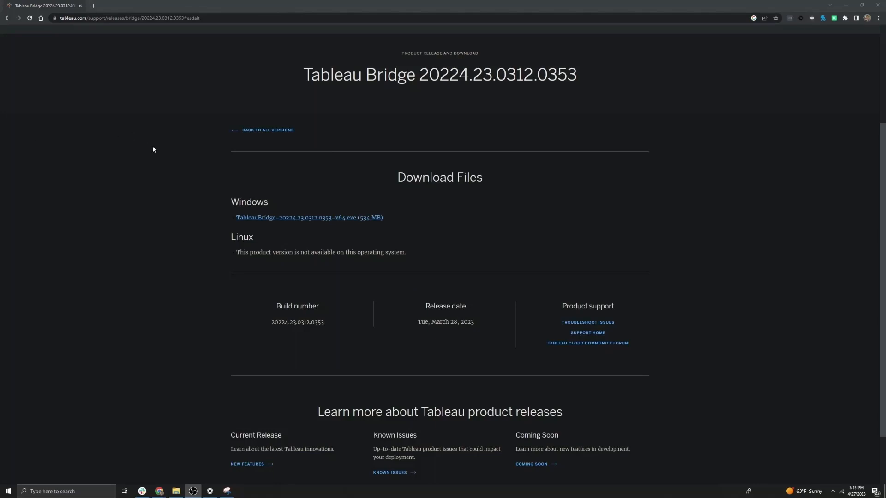
pyautogui.moveTo(155, 157)
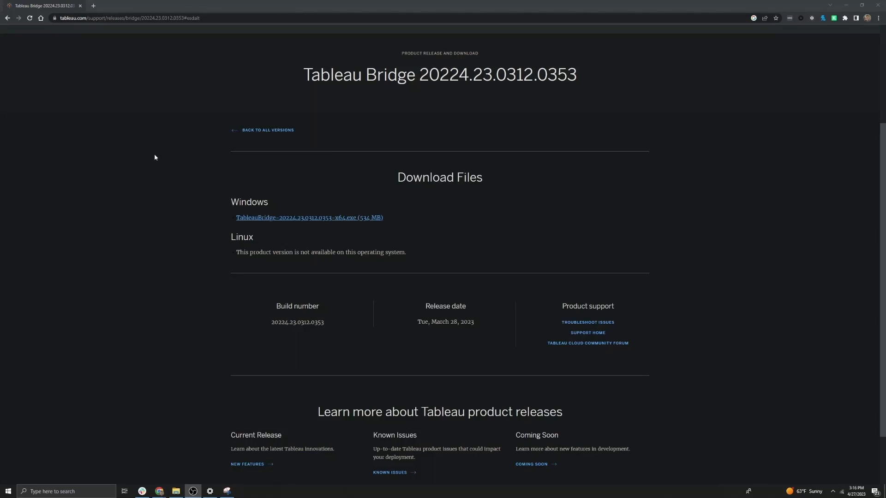